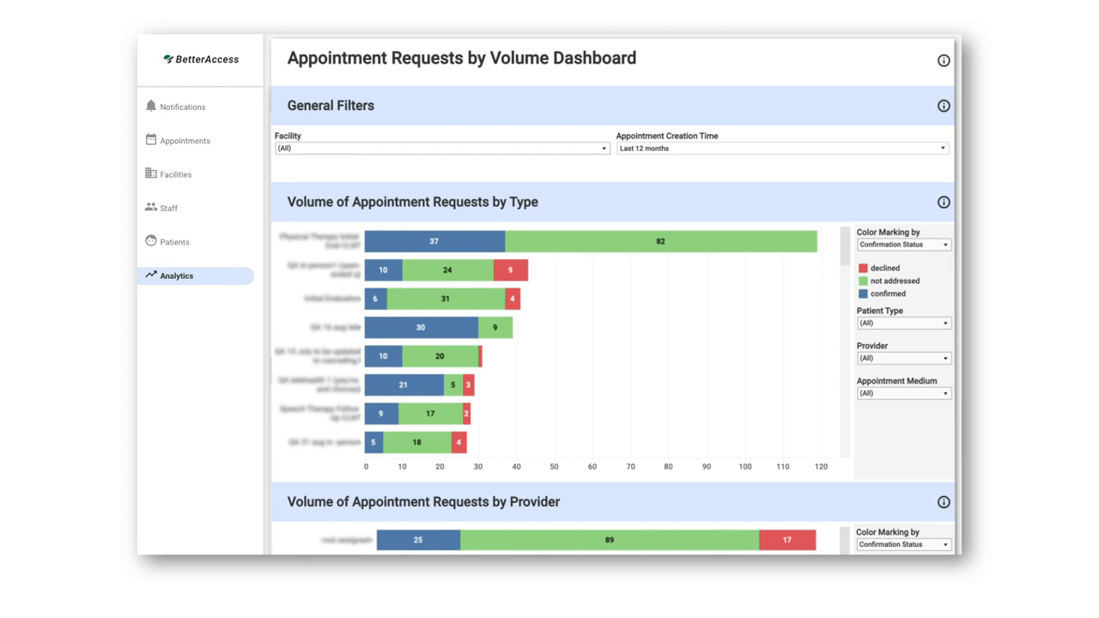
# Reveal the relative date range options for the Appointment Creation Time filter (last 12 months)
pyautogui.click(601, 148)
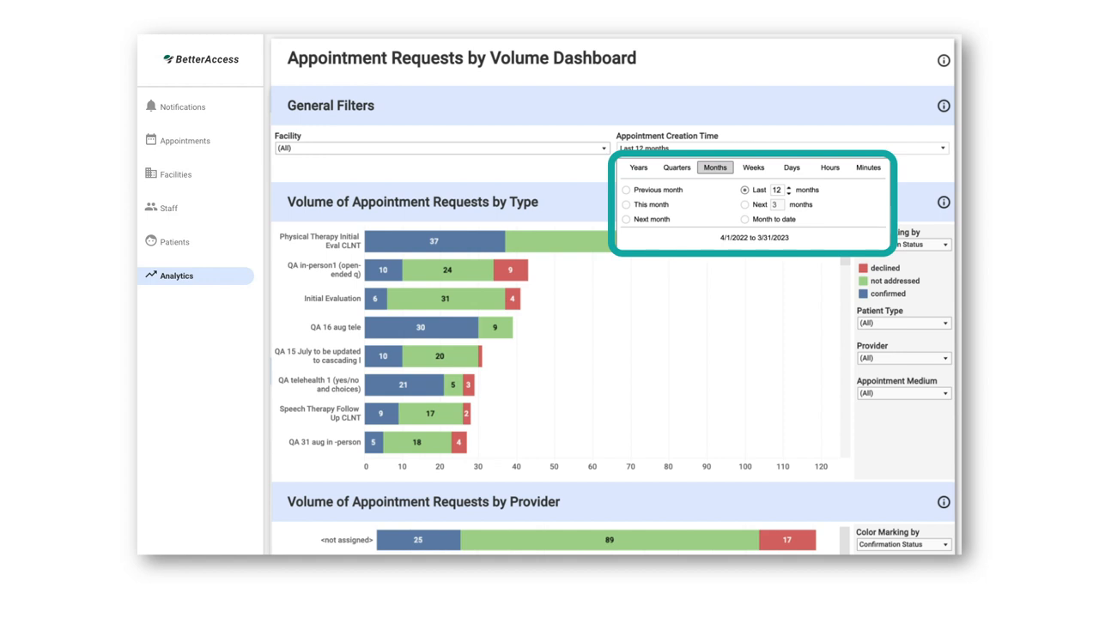
# Set the Type chart's Color Marking to Appointment Status and highlight 'appointment past'
pyautogui.scroll(-3)
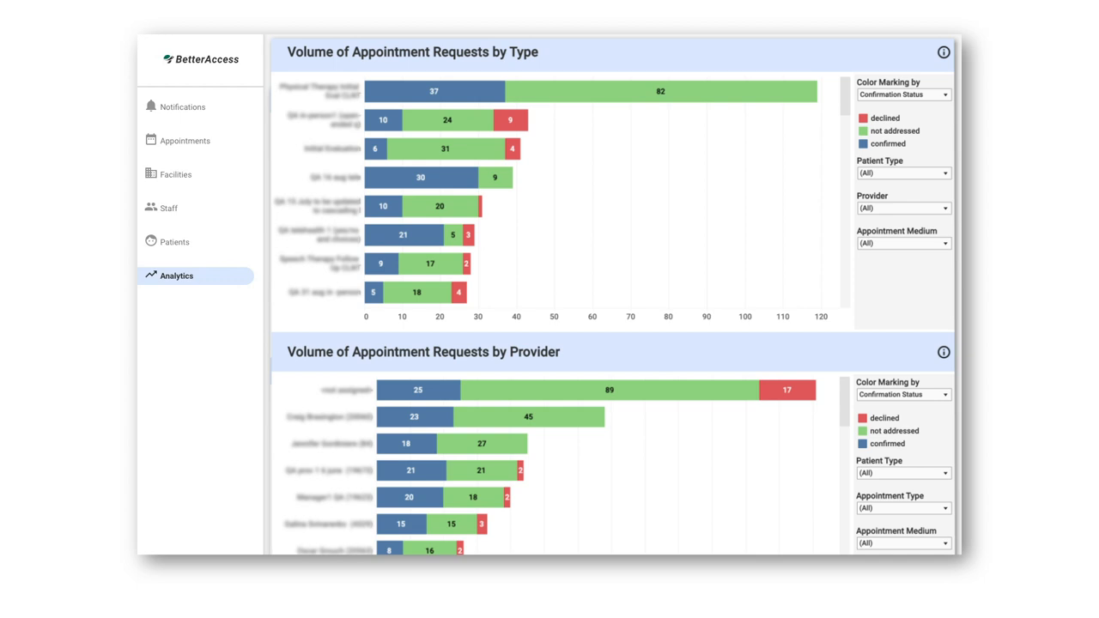
pyautogui.click(903, 95)
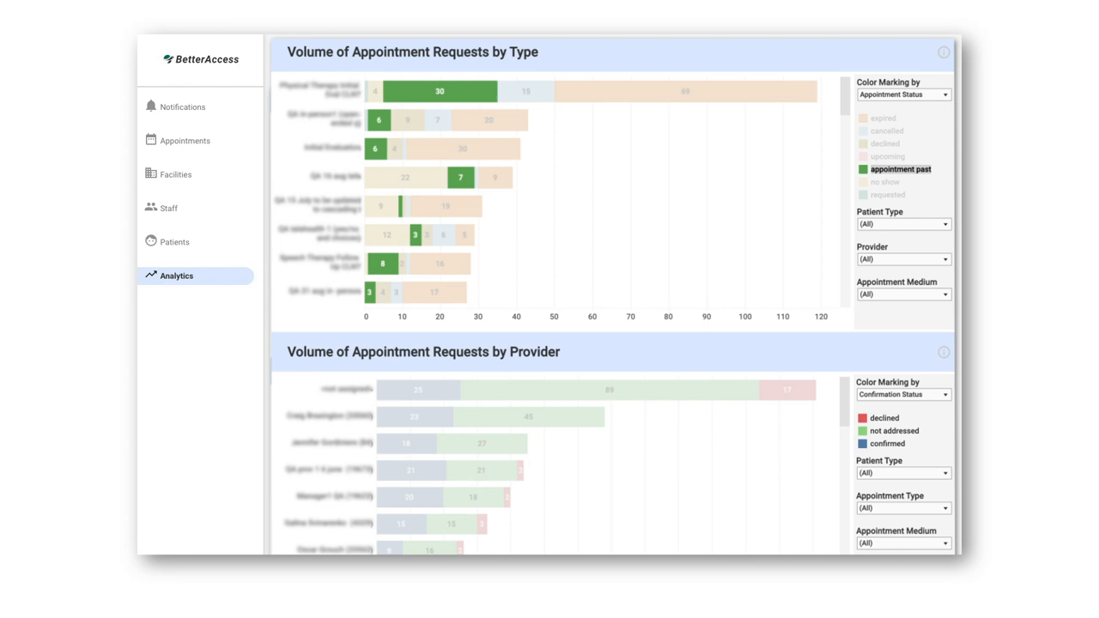
# Clear the legend highlight so all status colors show, then reach the Provider and Date/Time charts
pyautogui.click(883, 117)
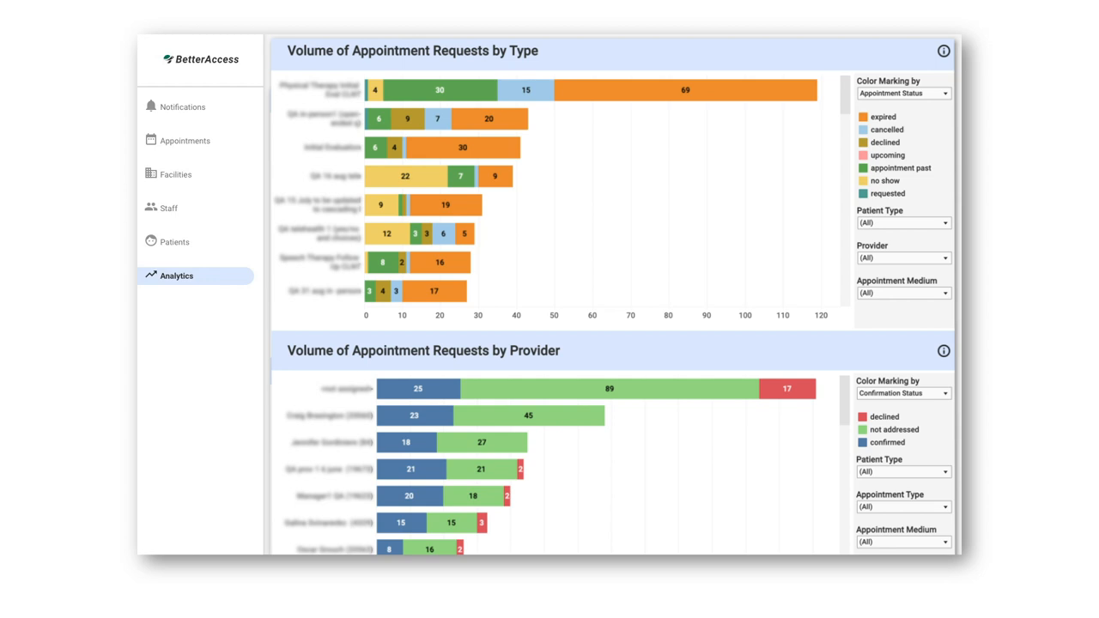
pyautogui.scroll(-3)
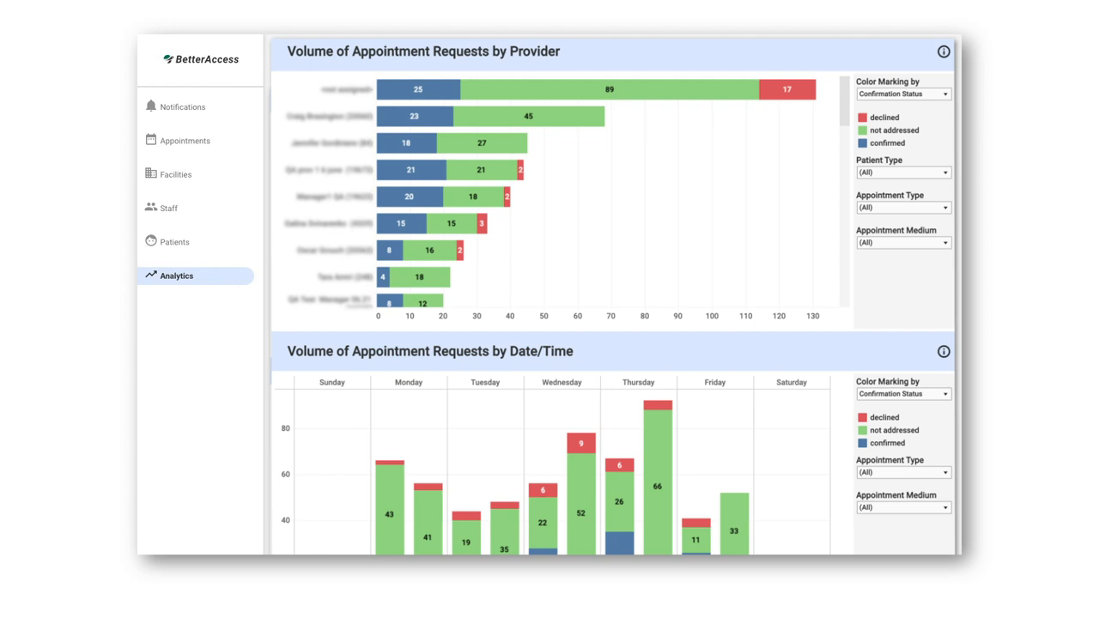
pyautogui.click(903, 172)
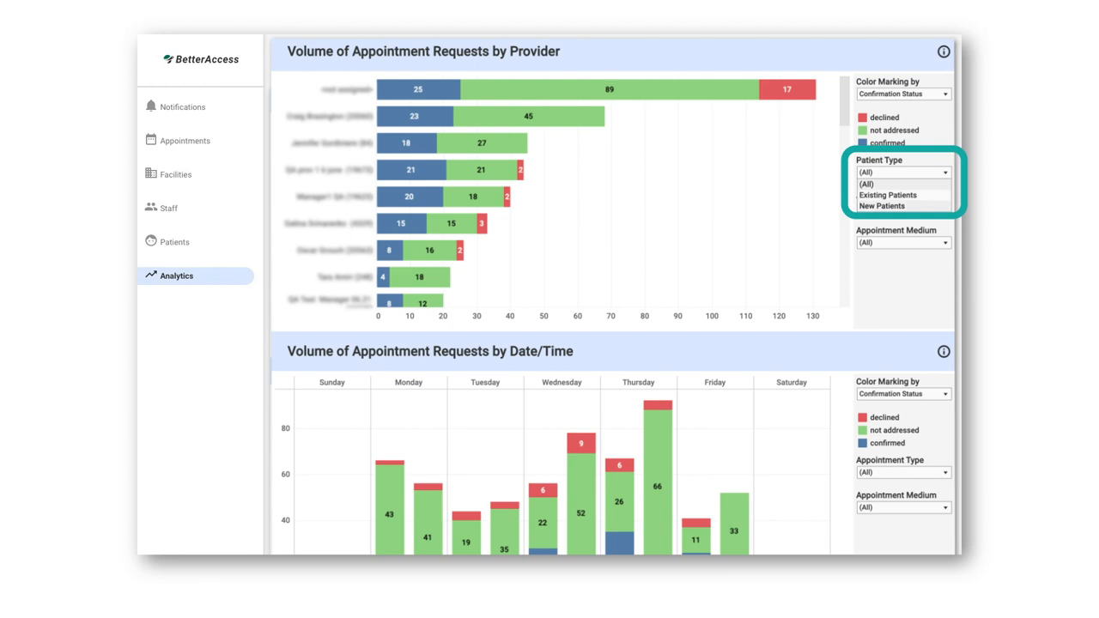
pyautogui.scroll(-3)
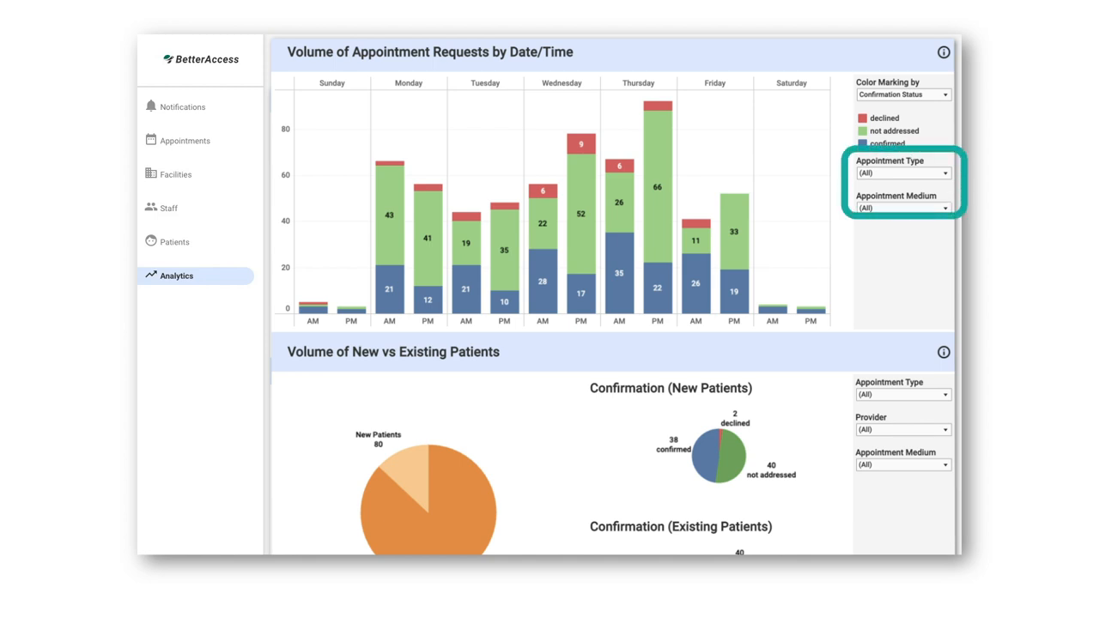
# Restrict the Date/Time chart's Appointment Type filter to multiple values by unchecking some types
pyautogui.click(903, 171)
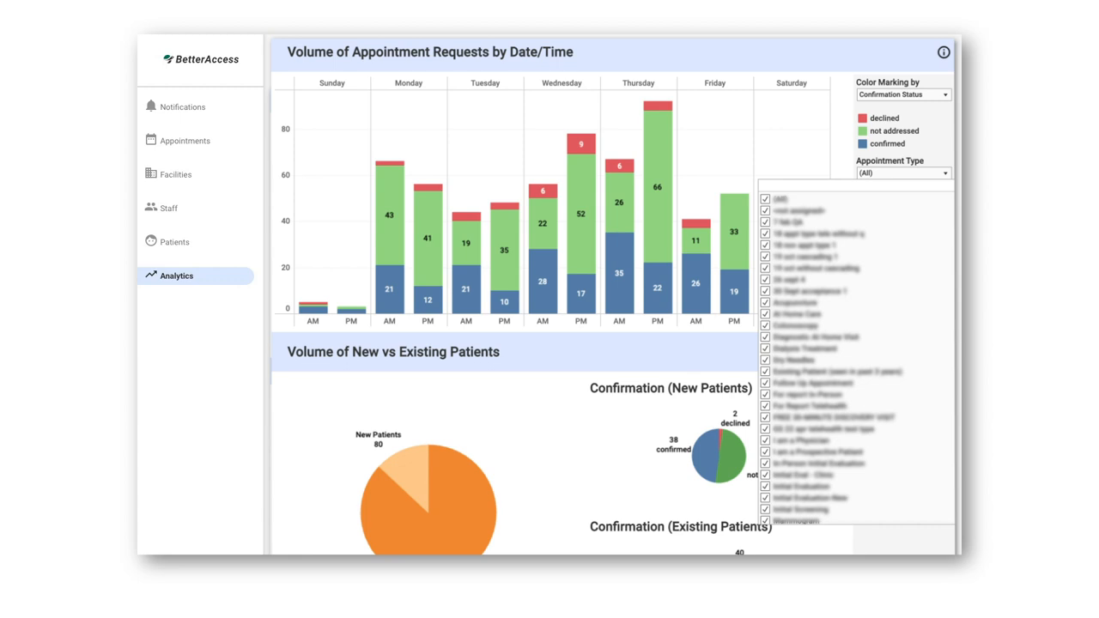
pyautogui.click(766, 200)
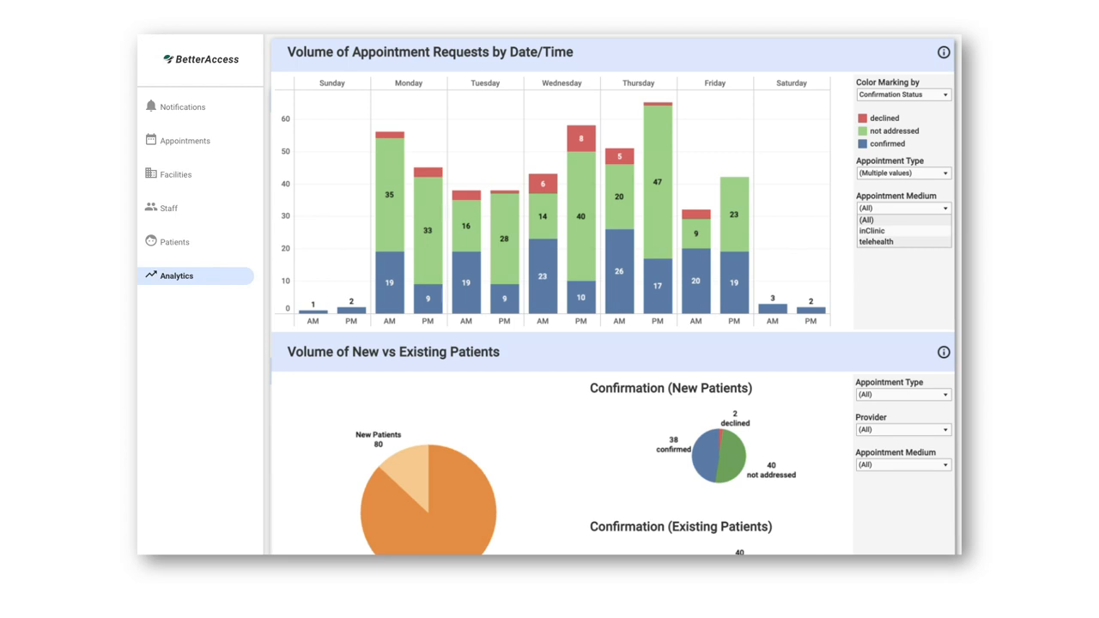
pyautogui.scroll(-3)
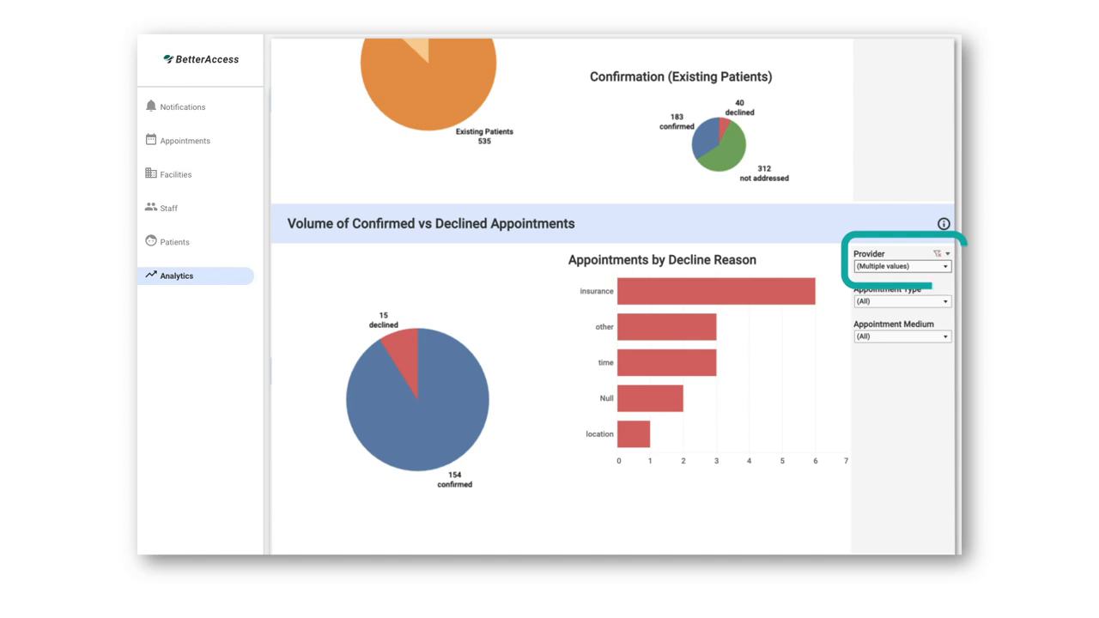
# Reveal the Provider checklist for the Confirmed vs Declined Appointments section
pyautogui.click(944, 265)
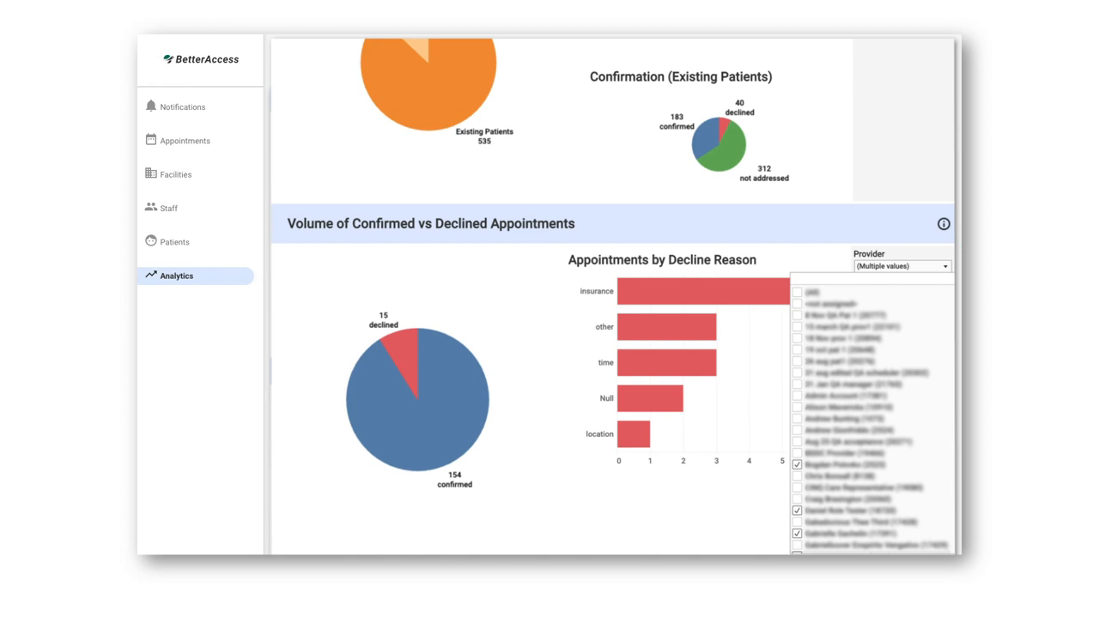